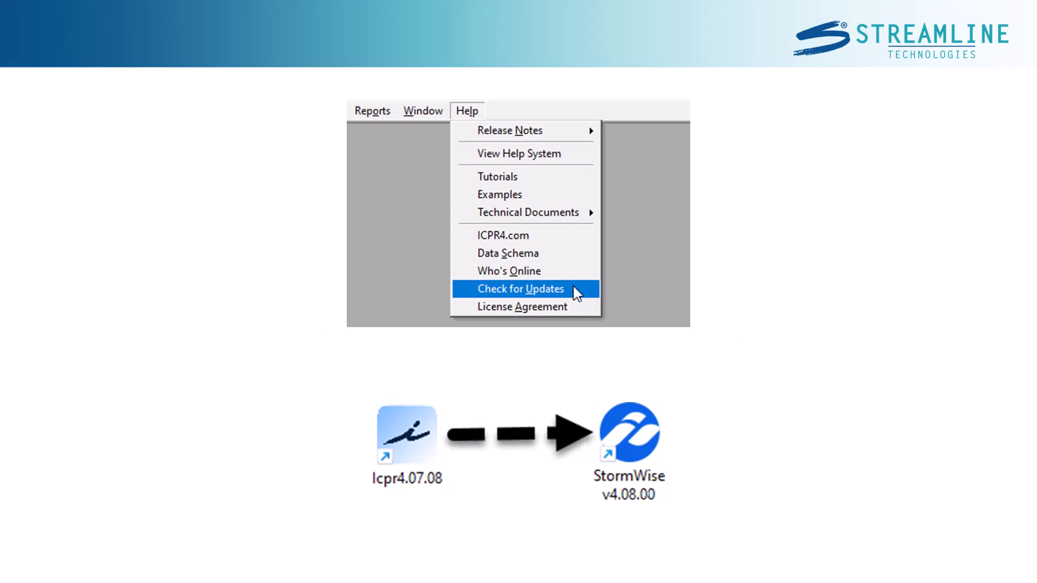
Step: Launch StormWise v4.08 and open the project, bringing up the What's New announcement
left_click(521, 289)
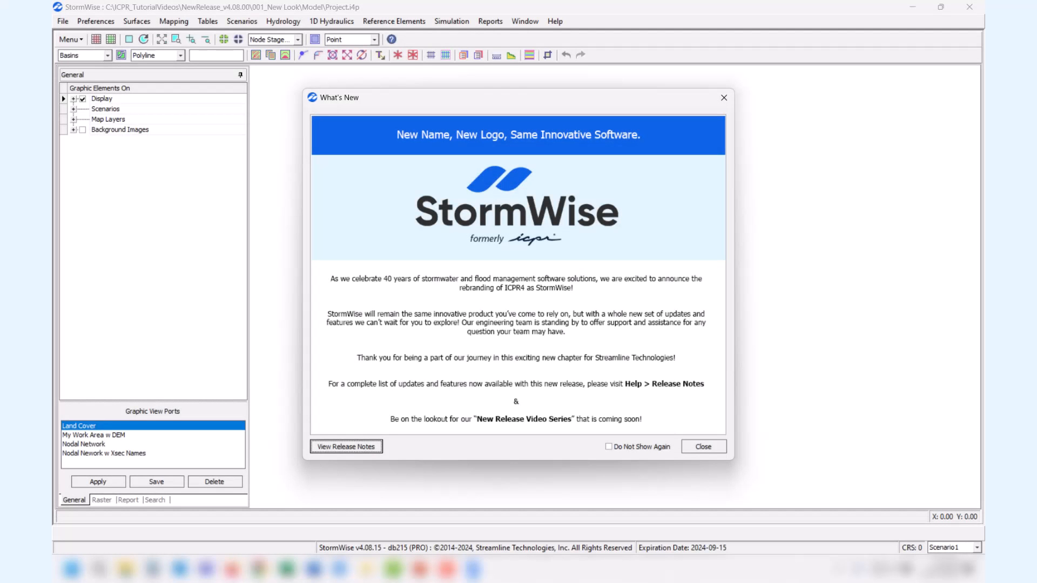
Step: Mark the What's New announcement 'Do Not Show Again' and close it
left_click(608, 447)
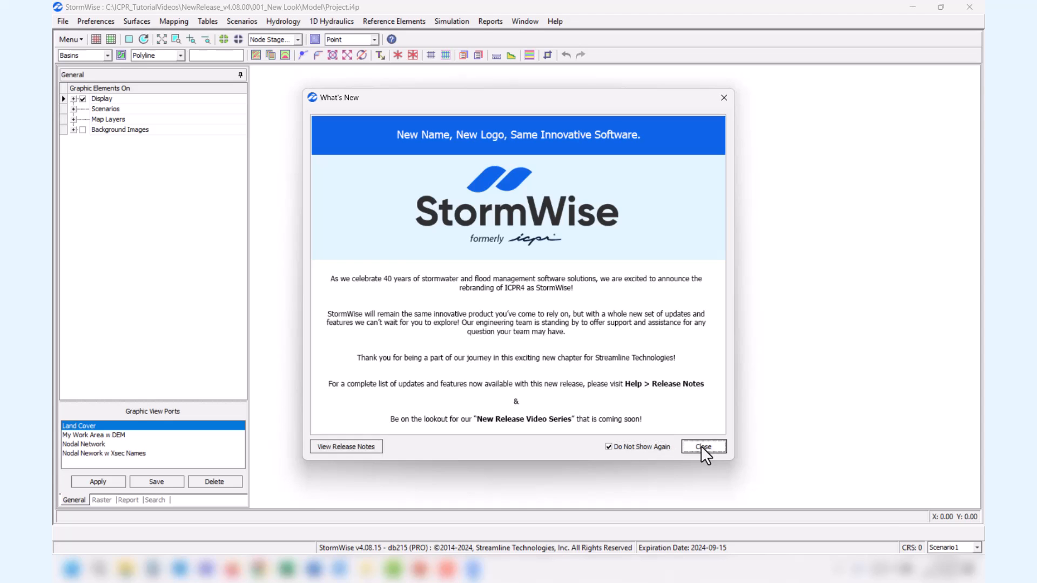
left_click(702, 446)
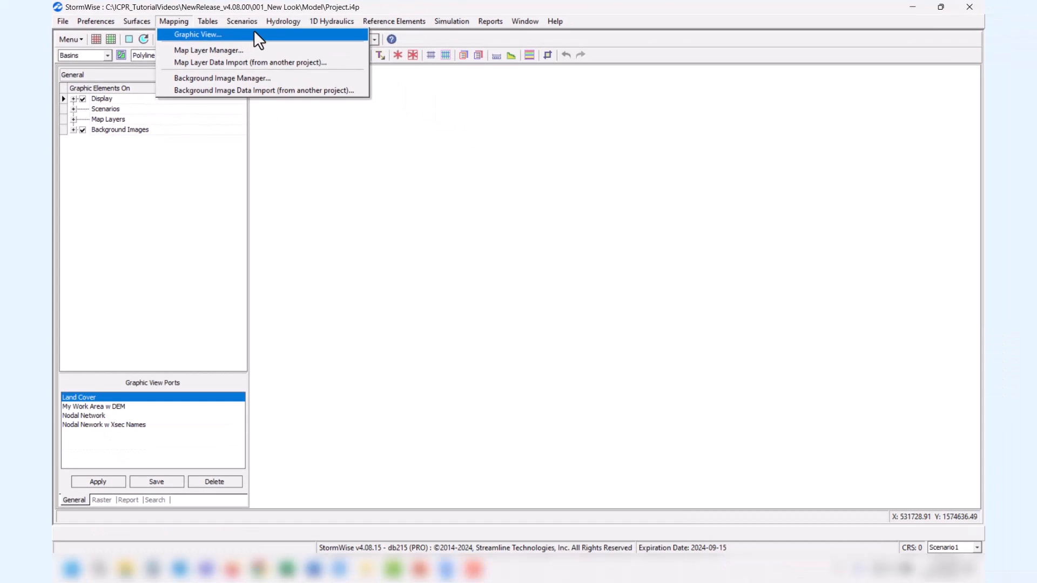
Step: Open the Manual Basins (Distributed) form from Hydrology and the Pipe Links form from 1D Hydraulics
left_click(282, 20)
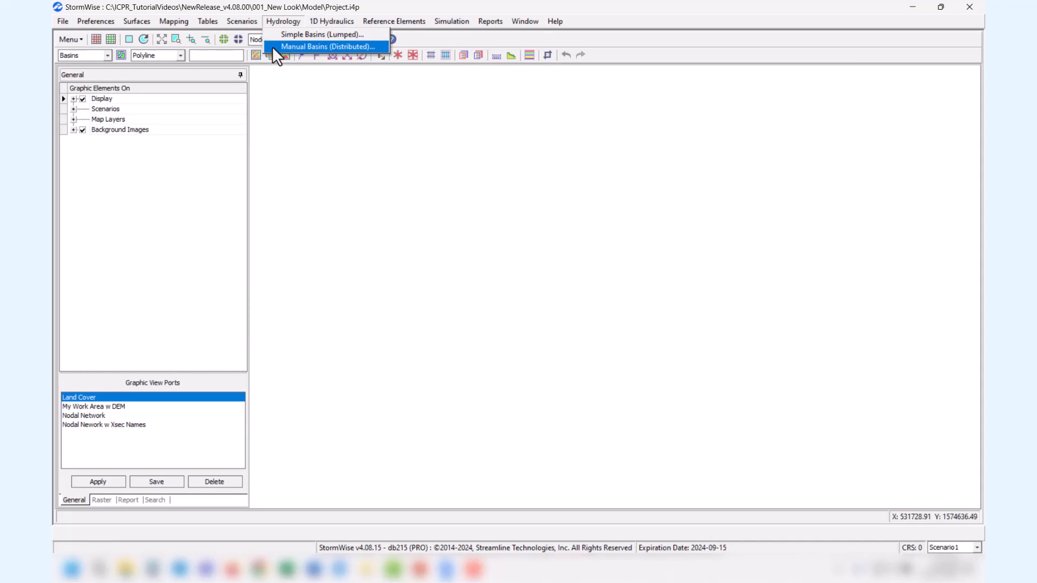
left_click(331, 47)
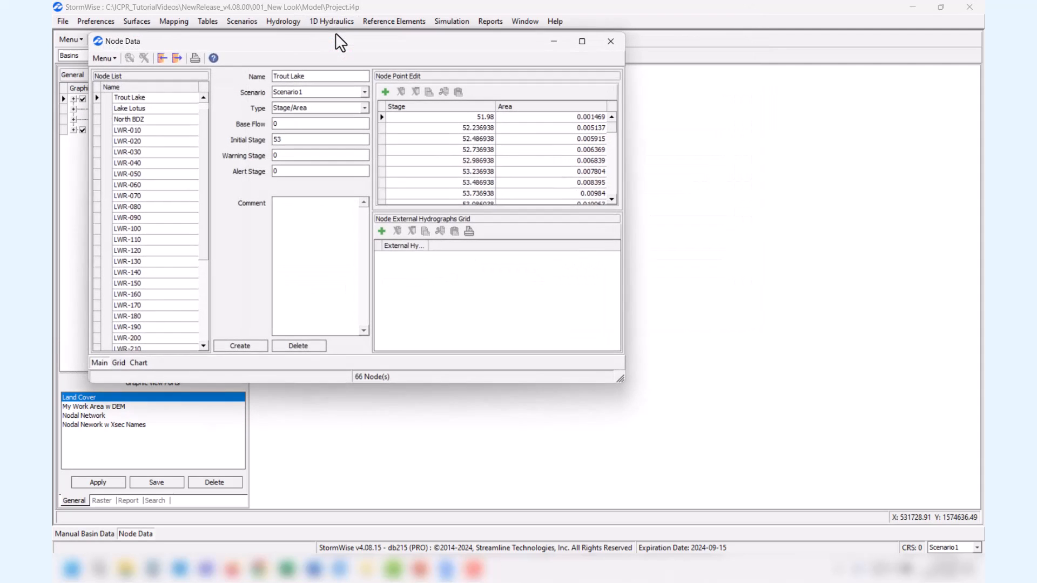
left_click(331, 20)
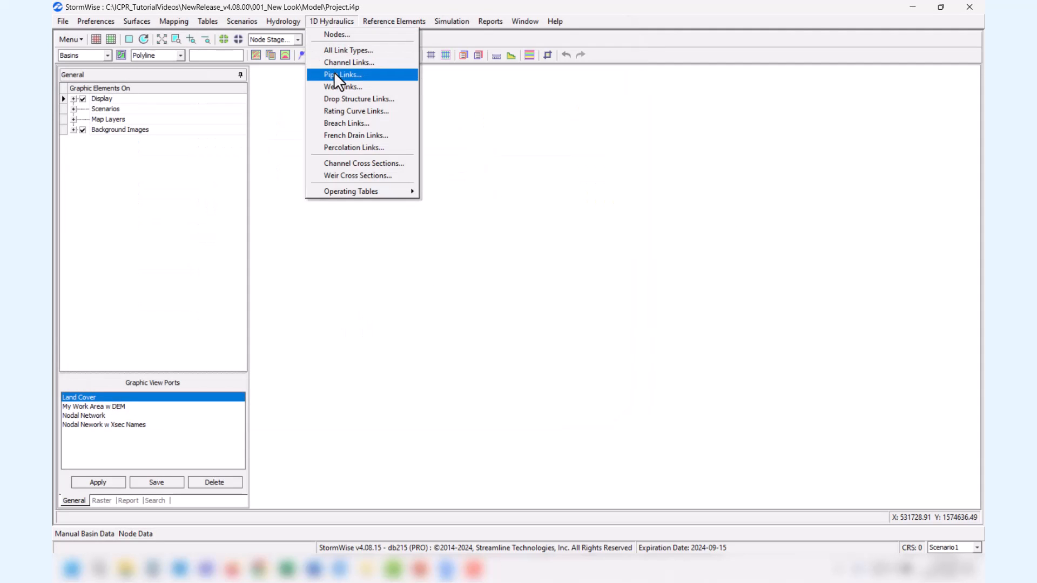
left_click(342, 74)
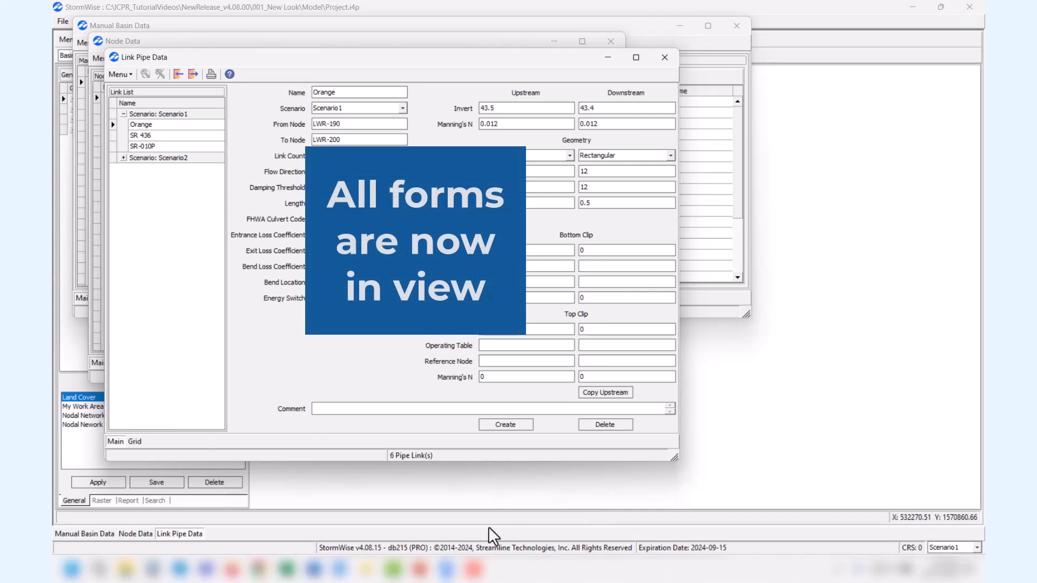
mouse_move(466, 537)
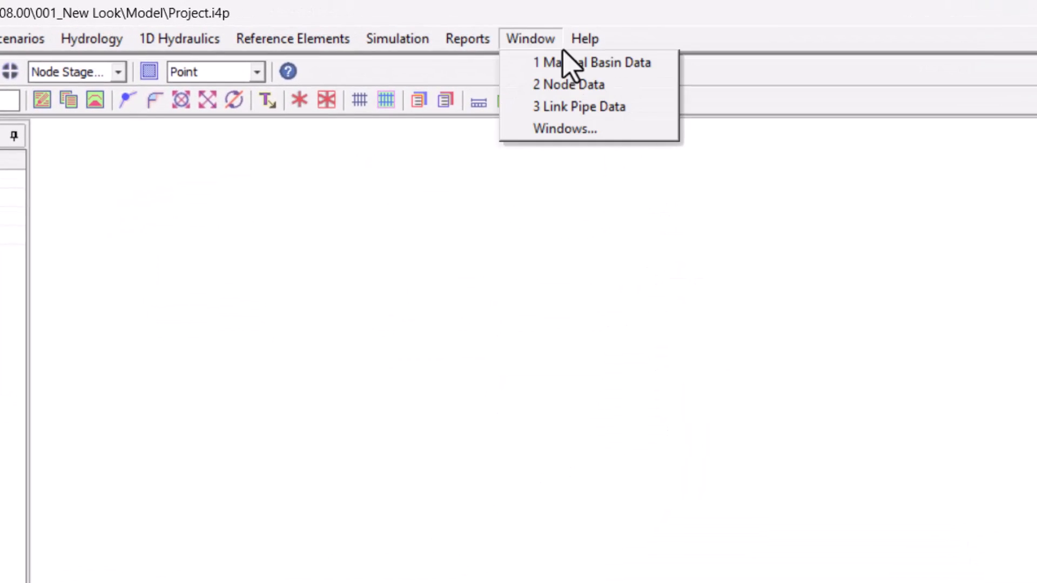
Step: Close all open data forms at once through the Window > Windows list
left_click(563, 128)
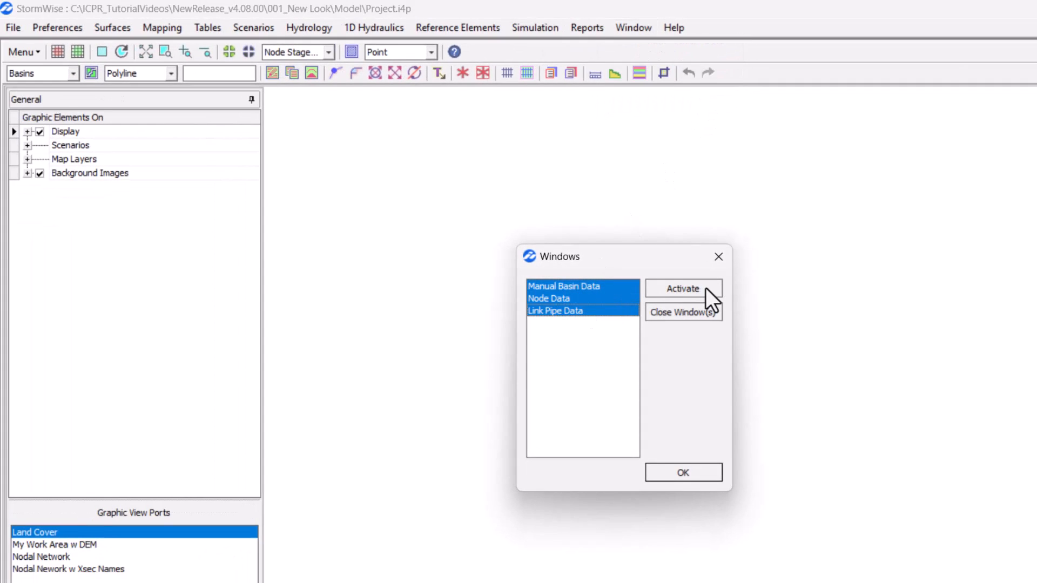
left_click(683, 288)
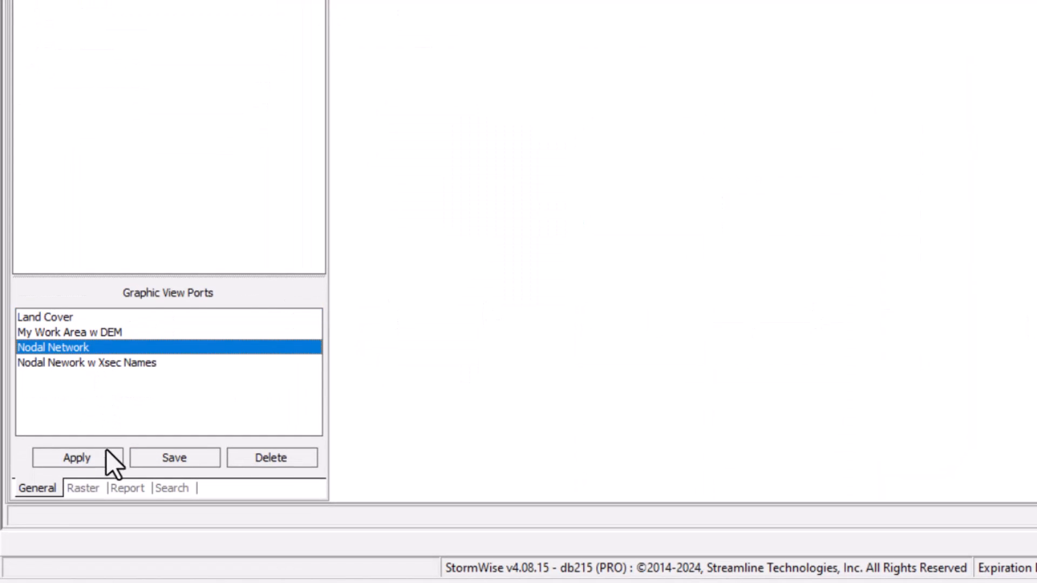
Step: Apply the Nodal Network, Nodal Nework w Xsec Names and Land Cover viewports, then return to Nodal Network
left_click(77, 458)
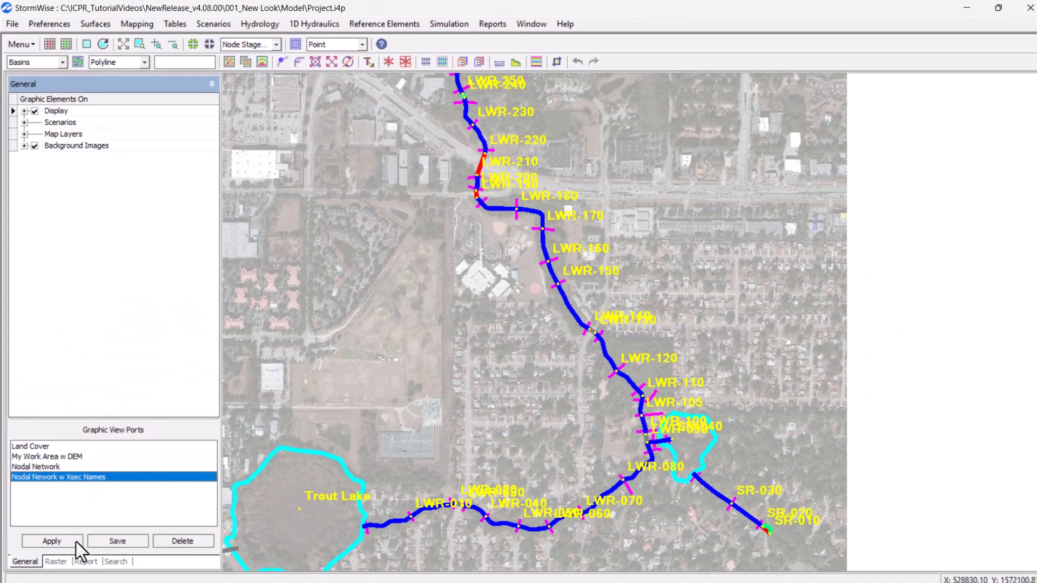
left_click(51, 540)
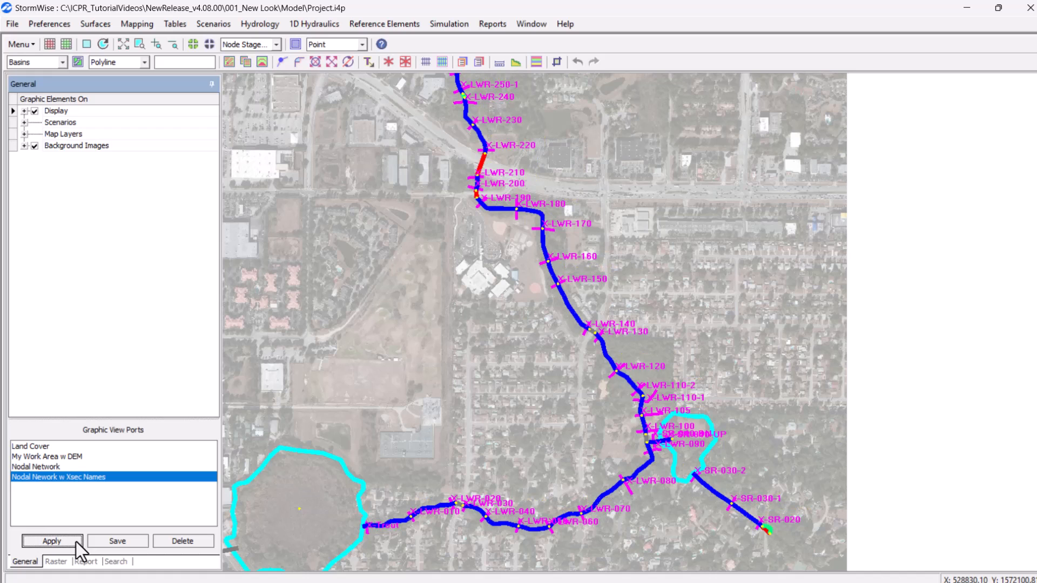
left_click(30, 446)
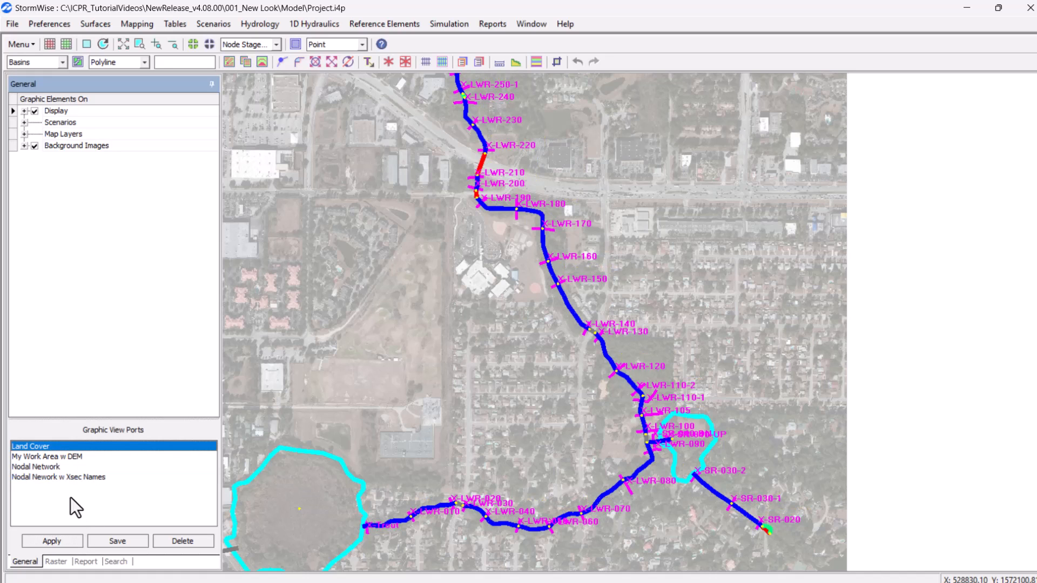
left_click(51, 540)
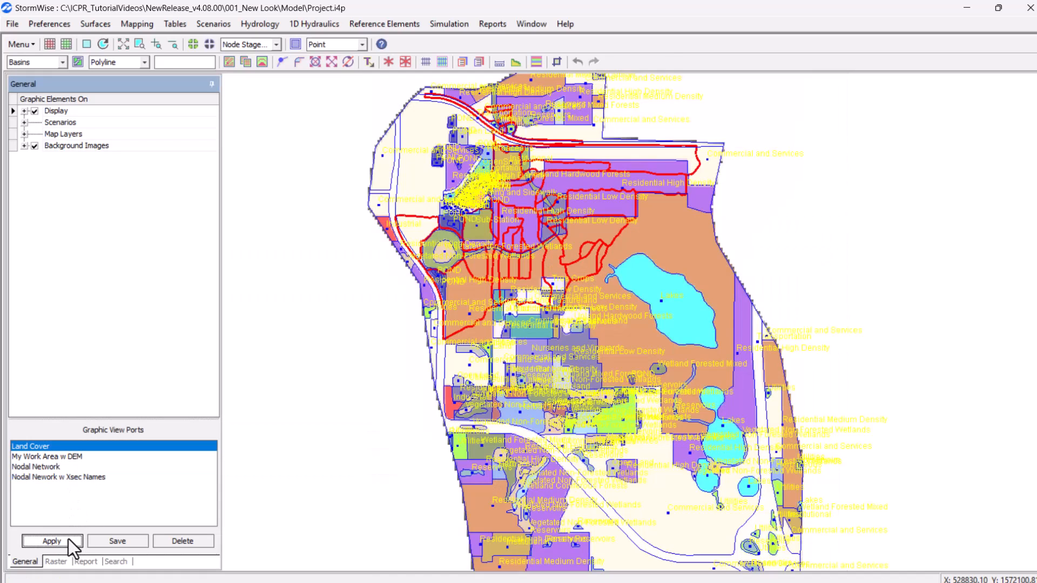
left_click(34, 146)
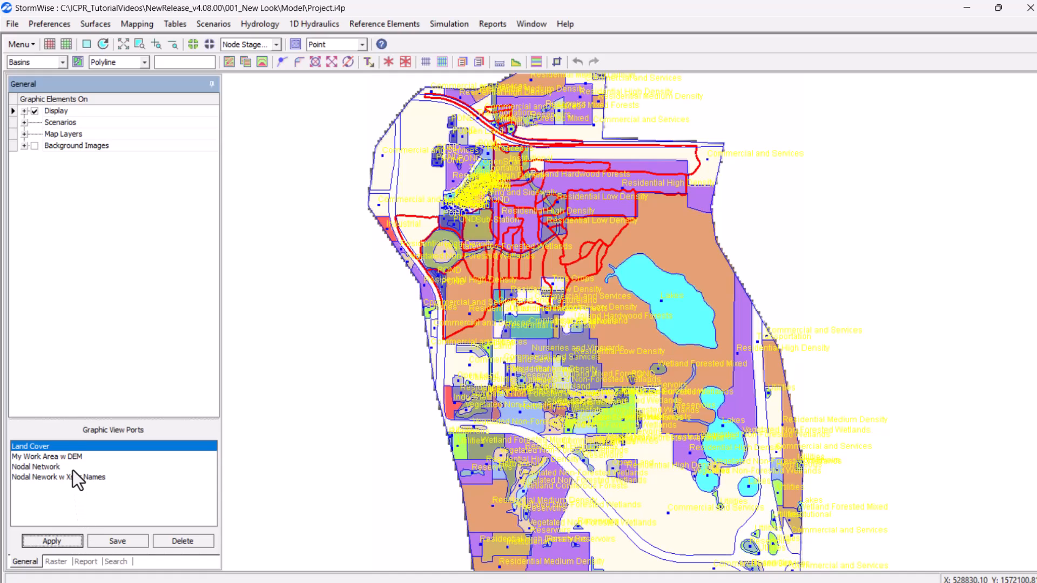
left_click(47, 456)
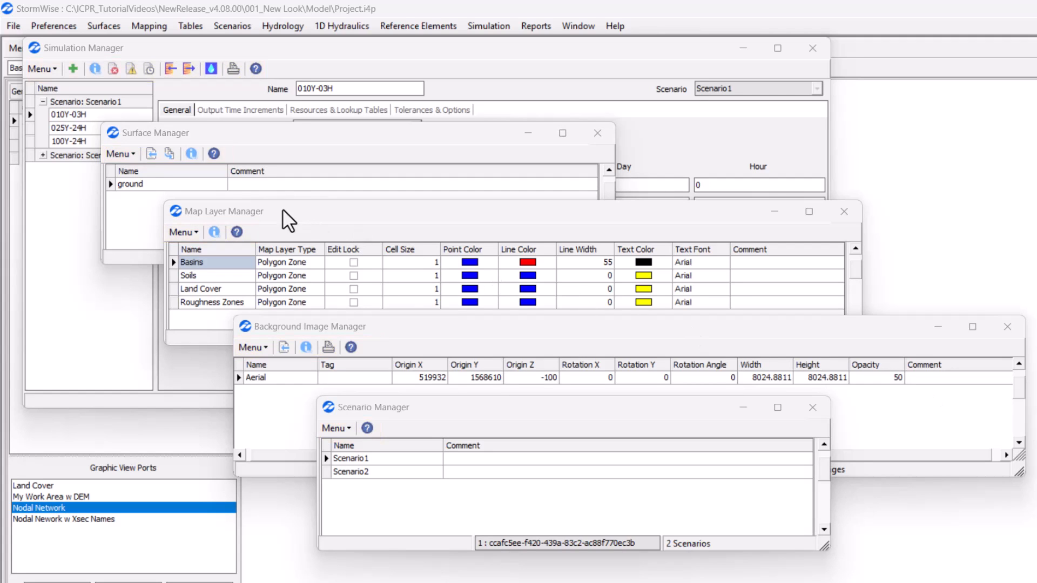
Step: Show the right-click options for simulation 025Y-24H in the Simulation Manager
right_click(201, 288)
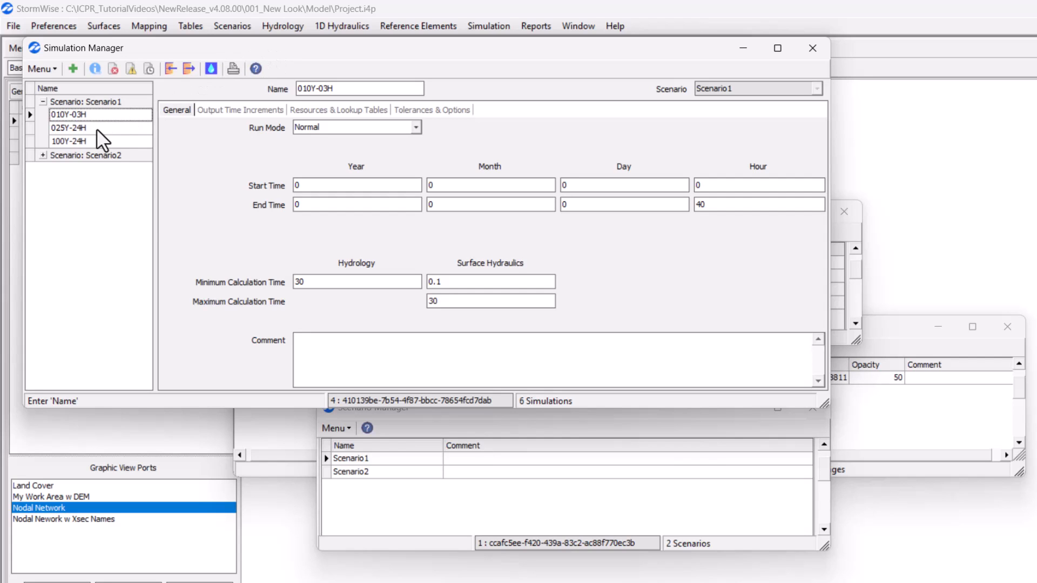
right_click(68, 127)
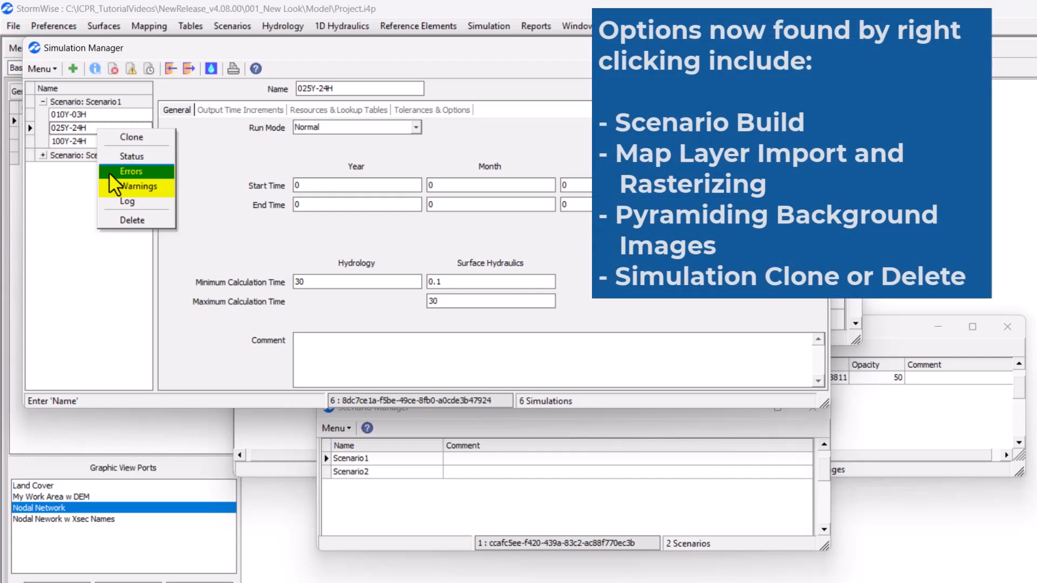
mouse_move(131, 171)
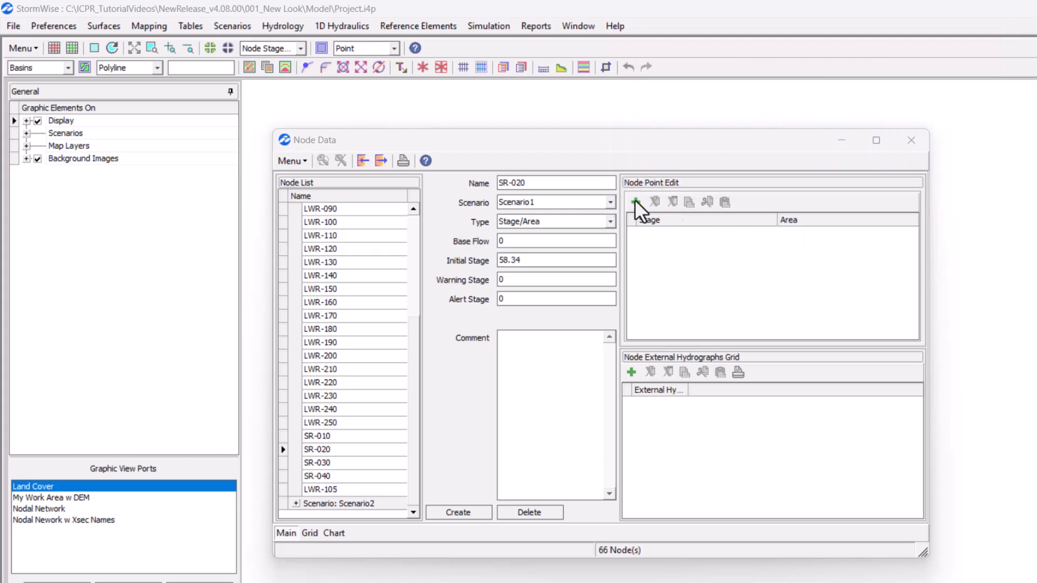
Step: Use Goto Upstream Link Items on node SR-020 to list links SR-010P and SR-010W, then return to Node Data
right_click(556, 182)
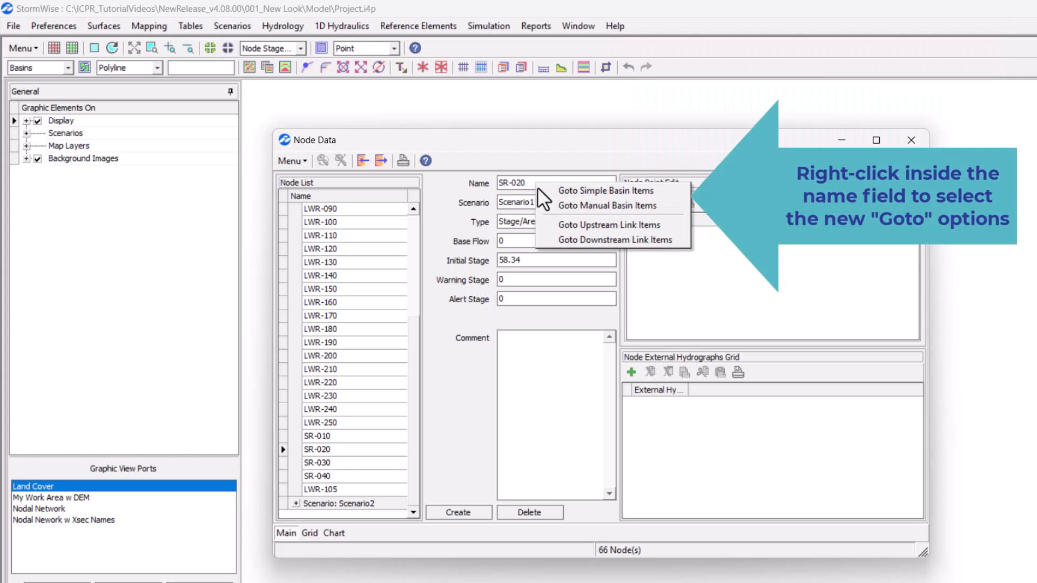
mouse_move(608, 206)
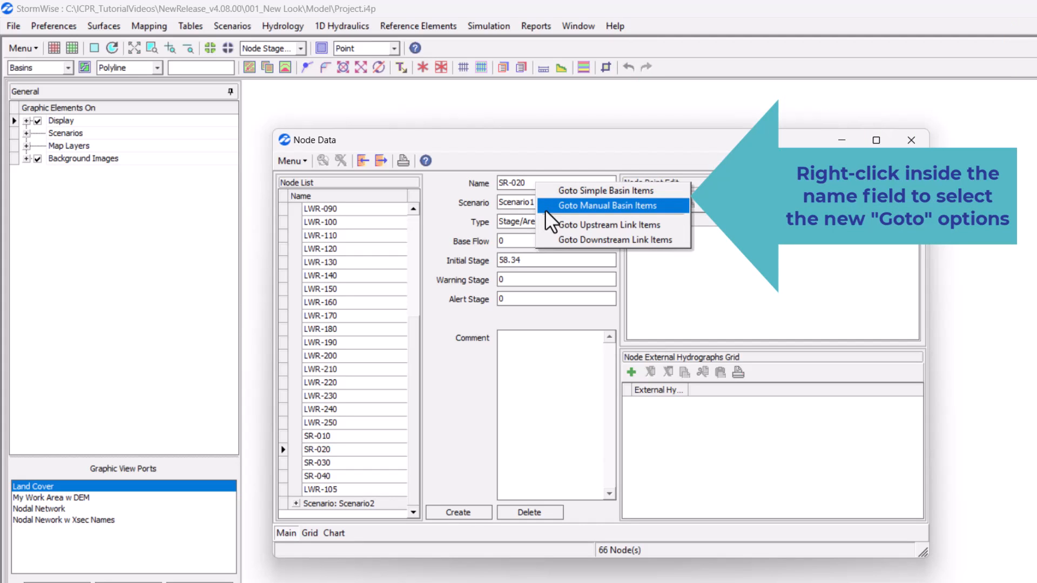
mouse_move(606, 225)
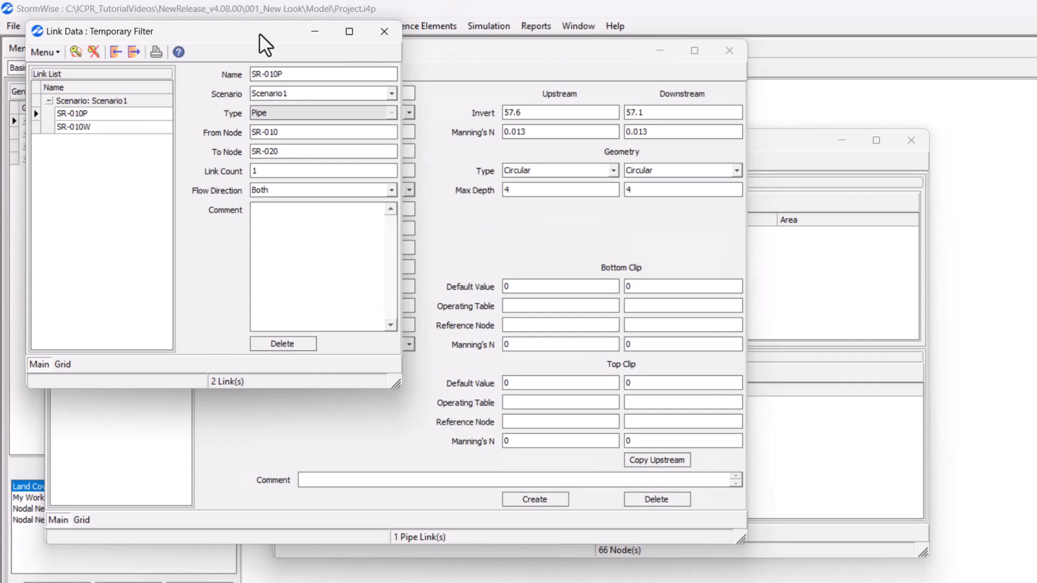
left_click(72, 126)
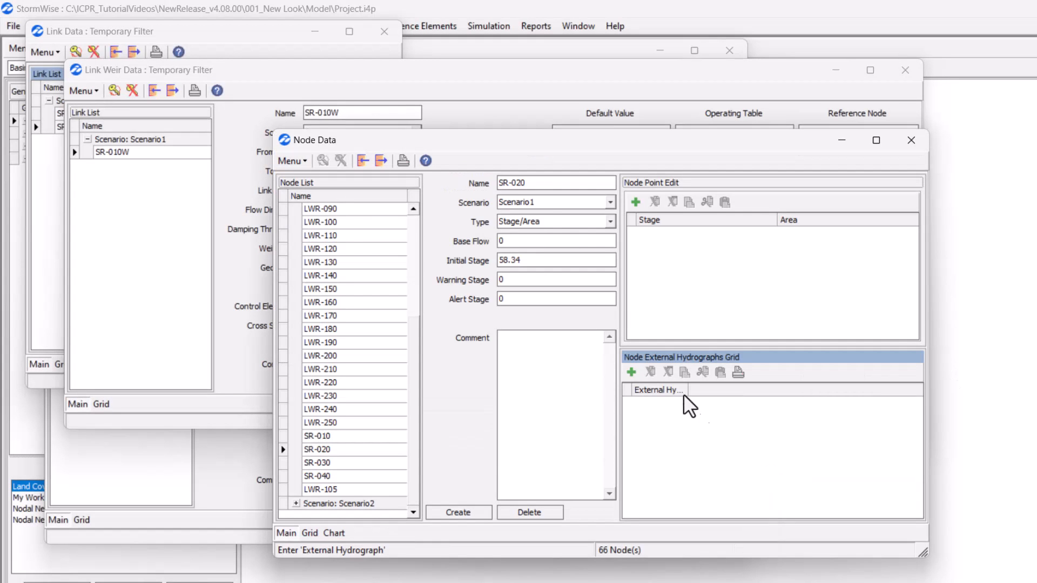
Step: Show the find panel on the node Name column and search for names containing SR
right_click(302, 196)
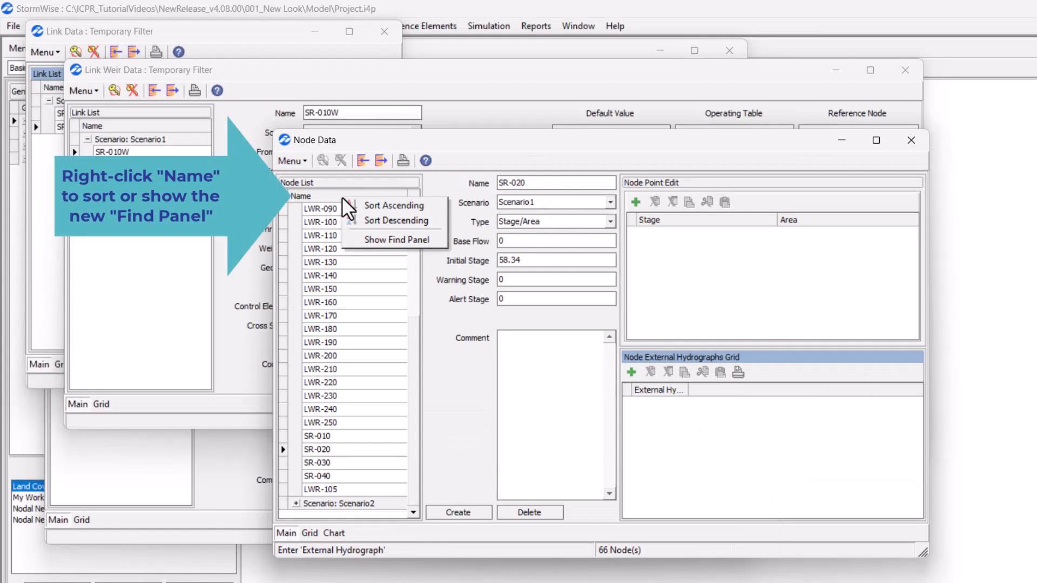
left_click(398, 240)
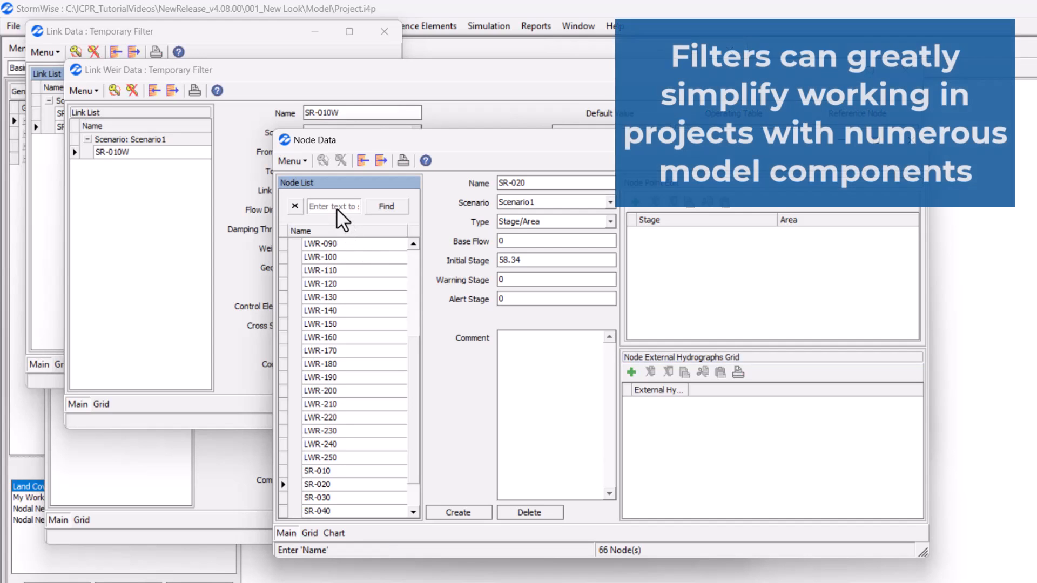
type("SR")
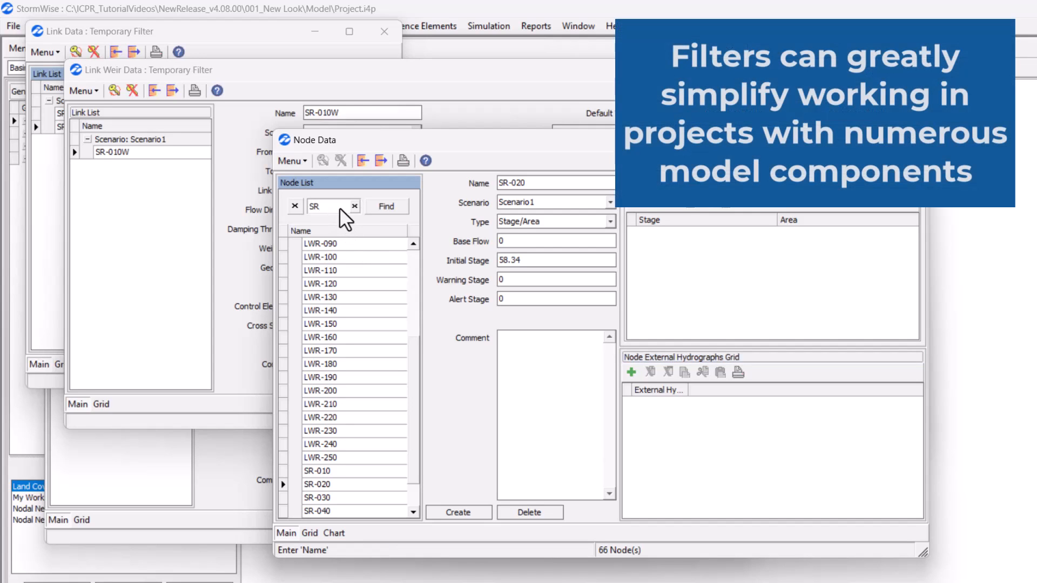
left_click(386, 207)
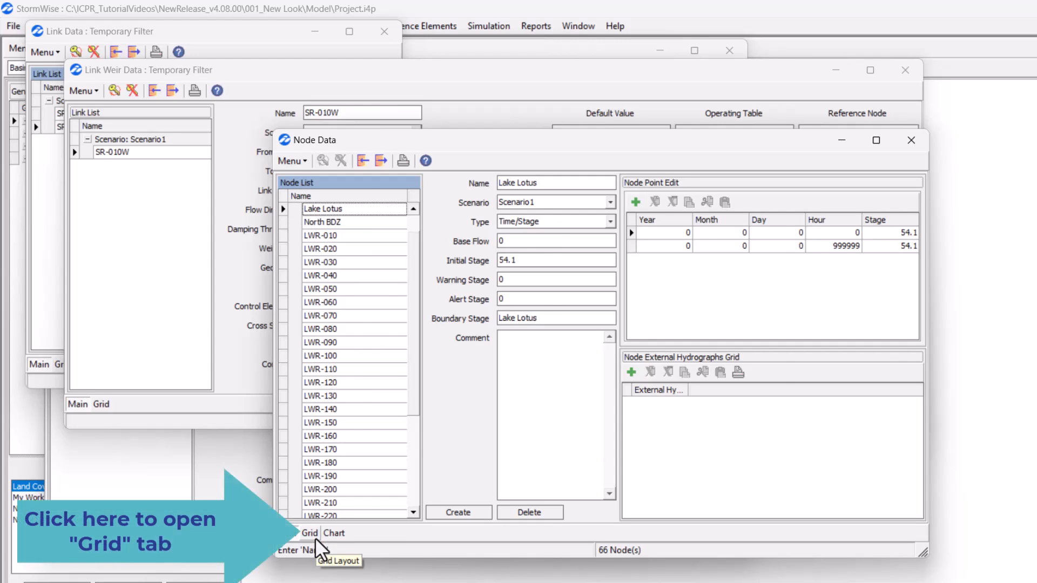
Step: View all 66 nodes in the Grid tab with its sort/group options, then show Trout Lake's stage/area Chart
left_click(309, 532)
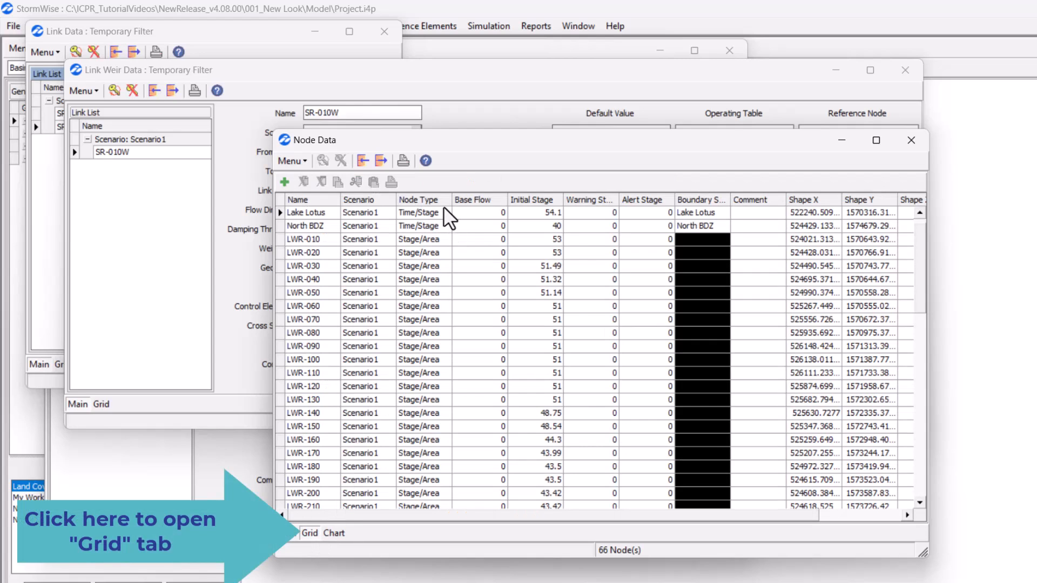
right_click(448, 211)
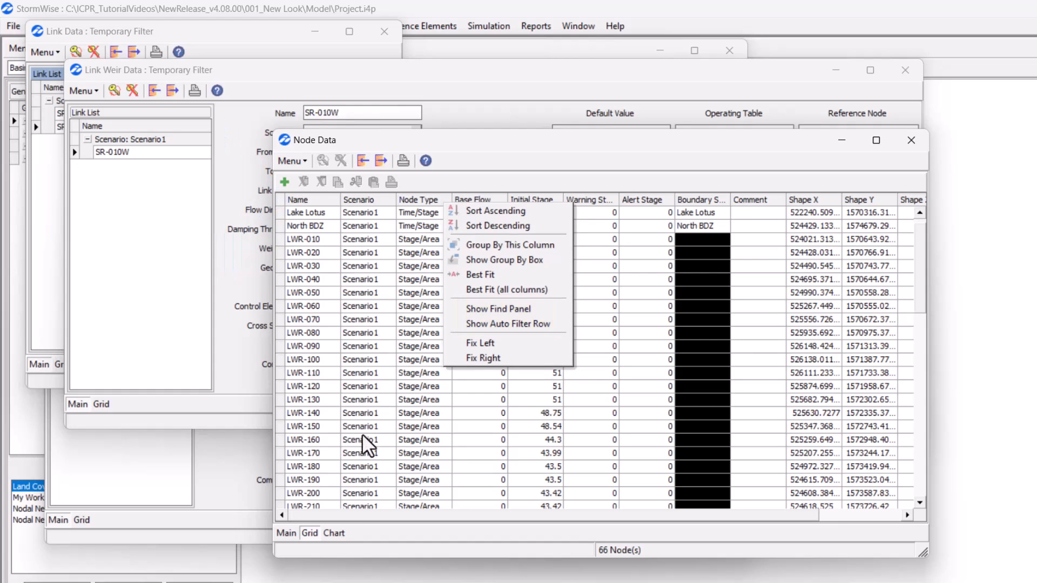
left_click(334, 532)
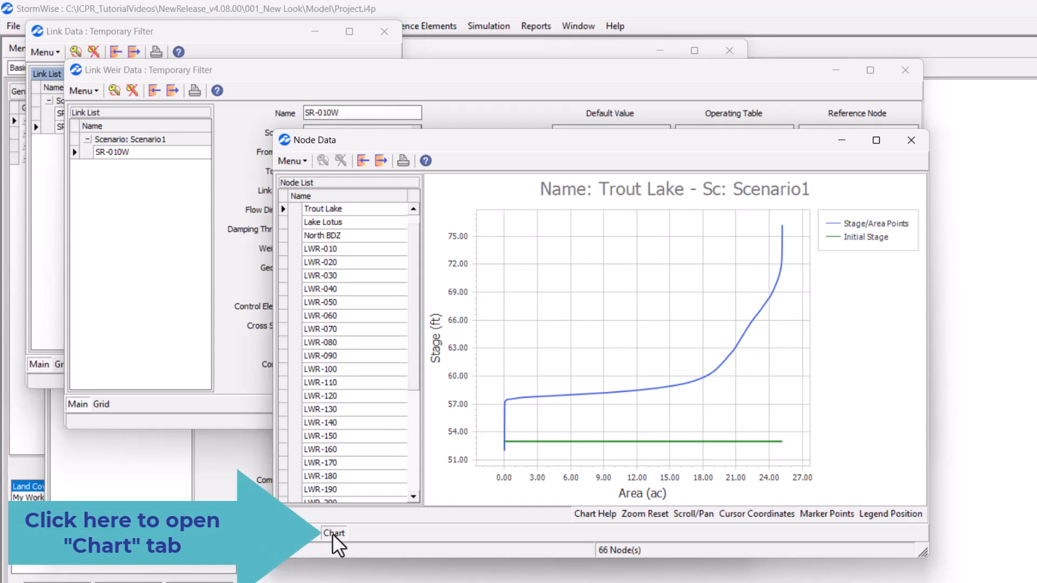
mouse_move(348, 552)
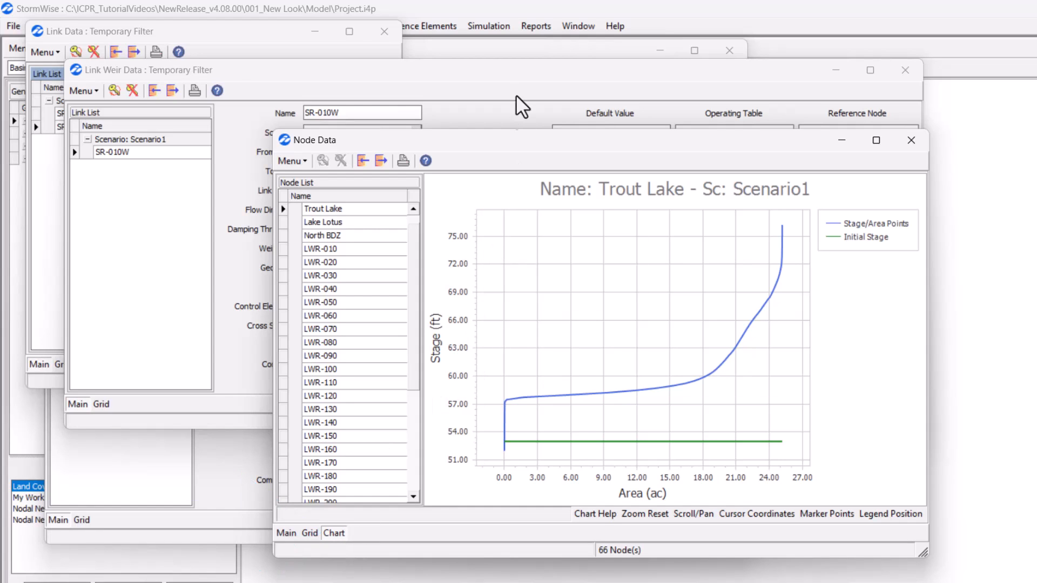
Step: Open the Rating Curve Data form listing SR 434 at Lake Lotus
left_click(342, 26)
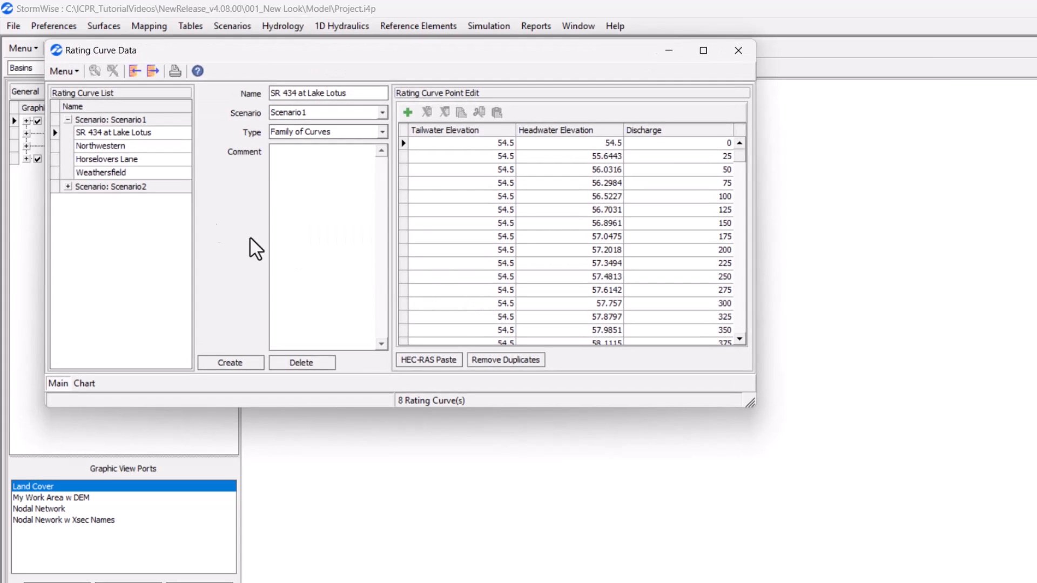
Step: Chart the Northwestern rating curve's discharge versus headwater elevation family of curves
left_click(100, 146)
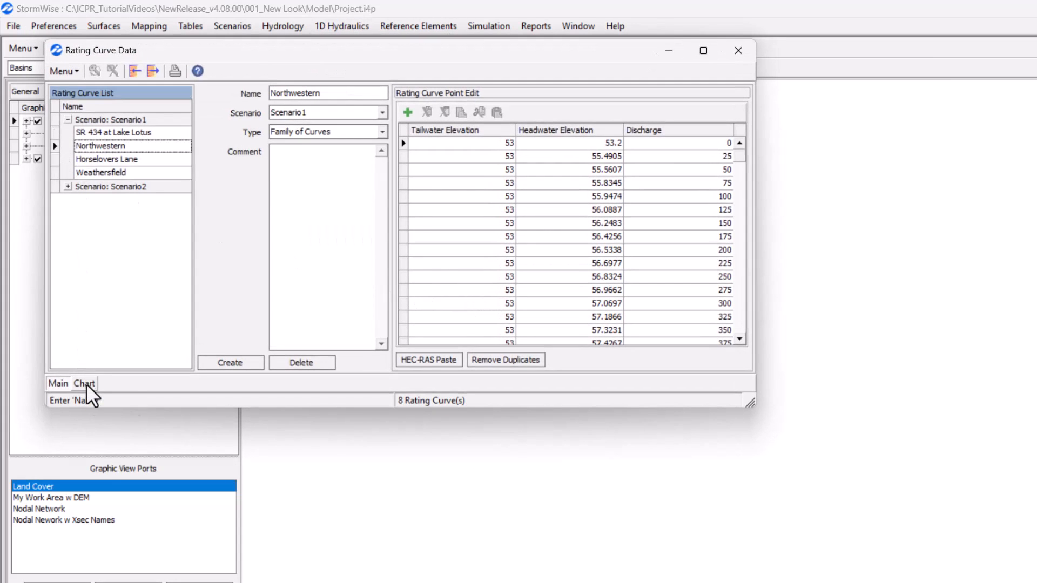
left_click(84, 382)
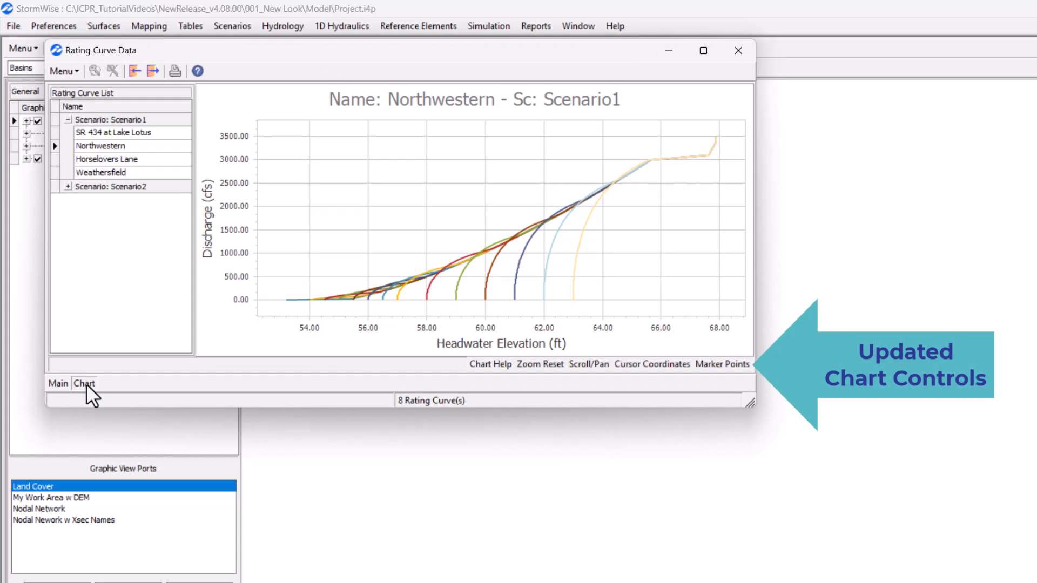